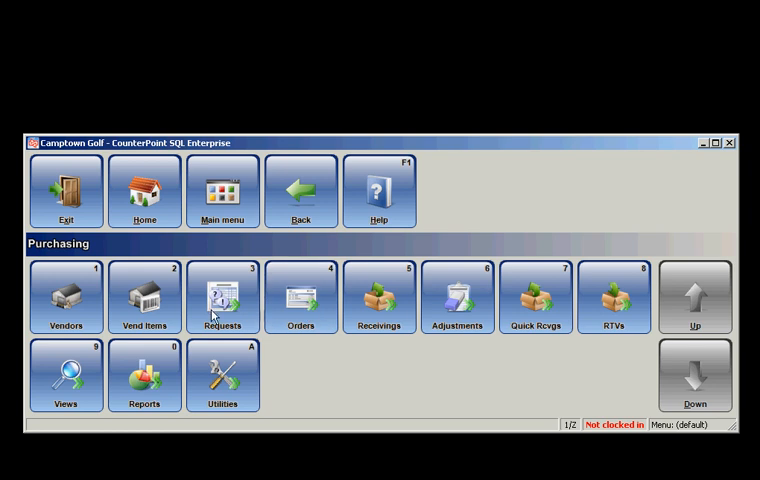
# Open the Purchase Requests Enter form from Purchasing > Requests.
pyautogui.click(222, 298)
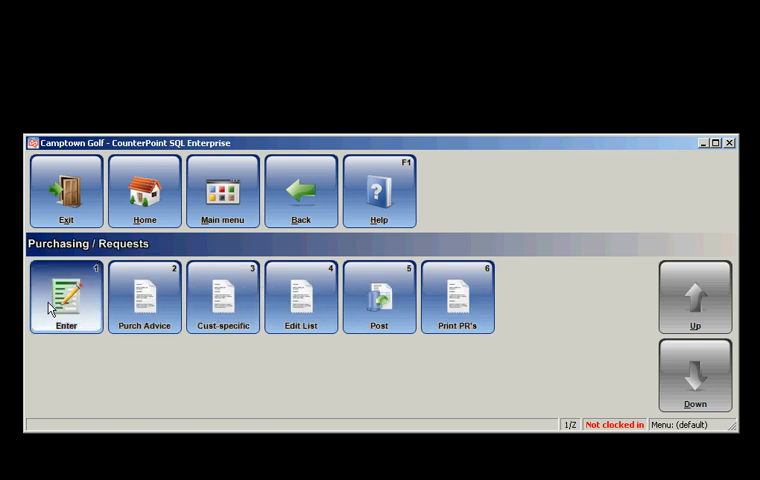
pyautogui.click(65, 295)
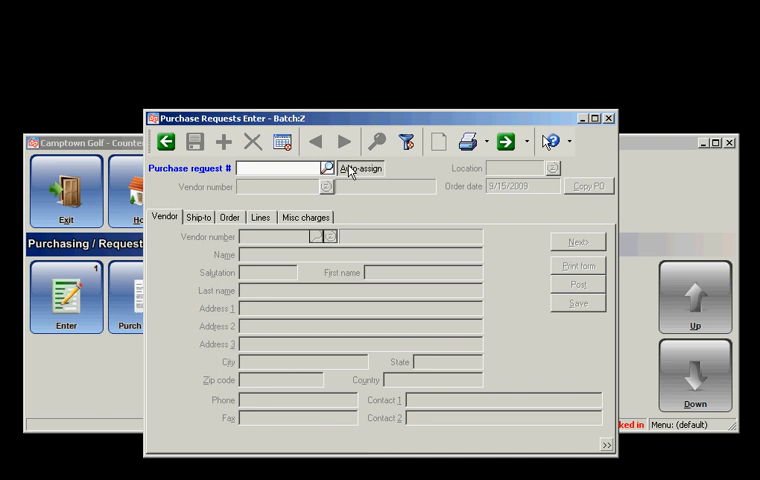
# Auto-assign the request number, pick vendor Callaway Golf, and check the MAIN ship-to location.
pyautogui.click(357, 167)
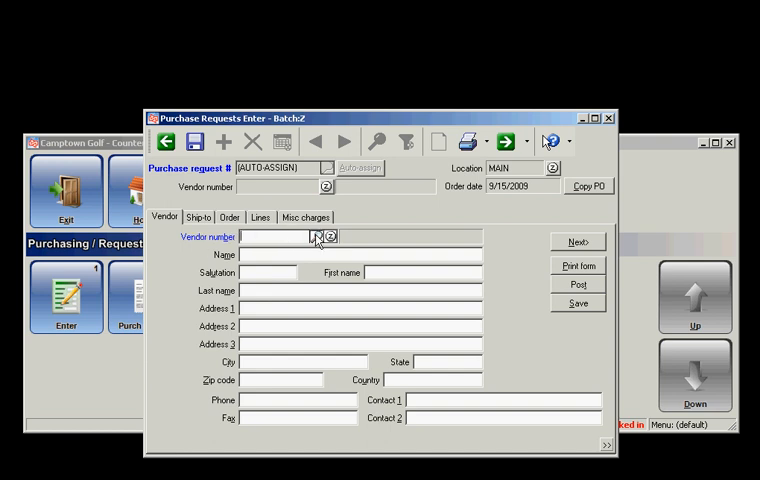
pyautogui.click(317, 236)
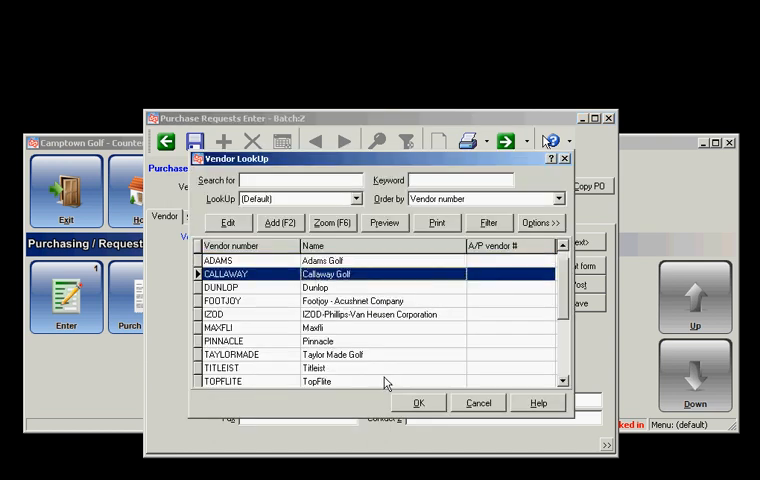
pyautogui.click(418, 402)
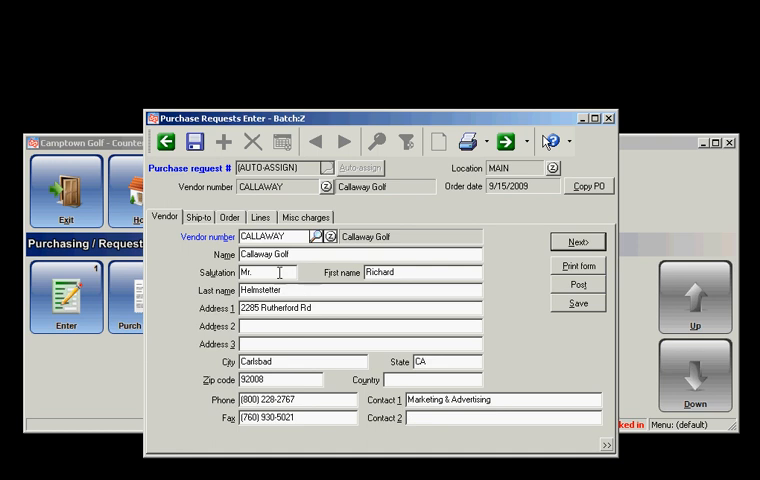
pyautogui.click(198, 217)
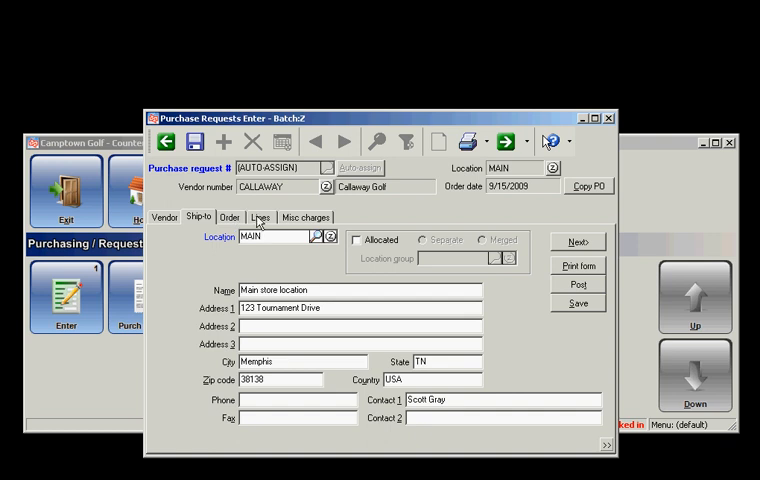
# Go to the request's Lines tab and bring up the Item LookUp list.
pyautogui.click(261, 217)
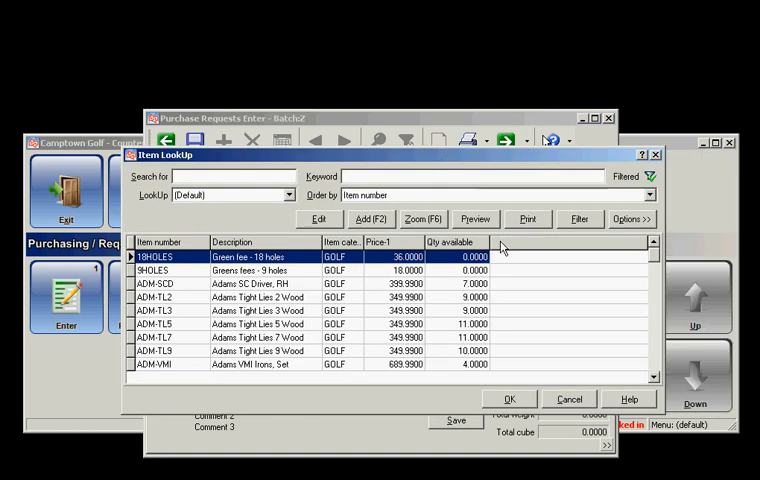
# Add a Primary vendor column to the item lookup via the Column designer.
pyautogui.click(630, 218)
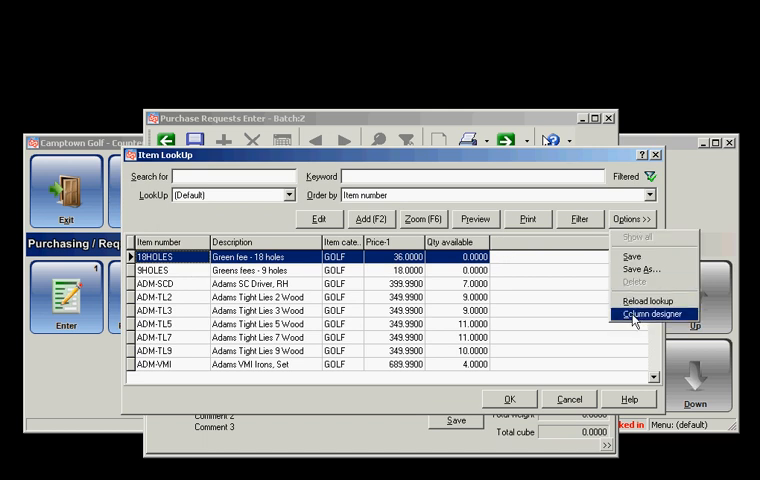
pyautogui.click(652, 314)
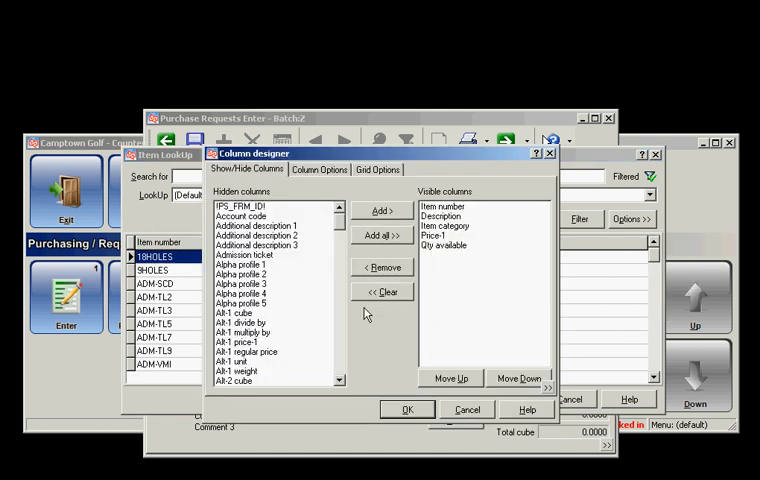
pyautogui.scroll(-3)
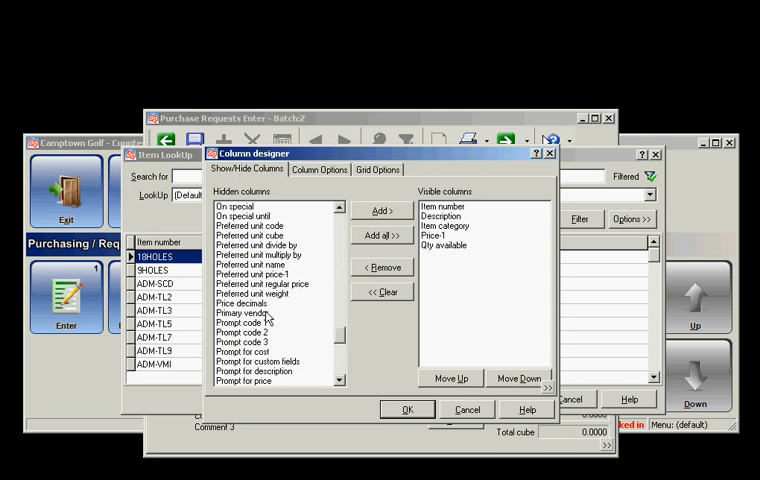
pyautogui.click(406, 409)
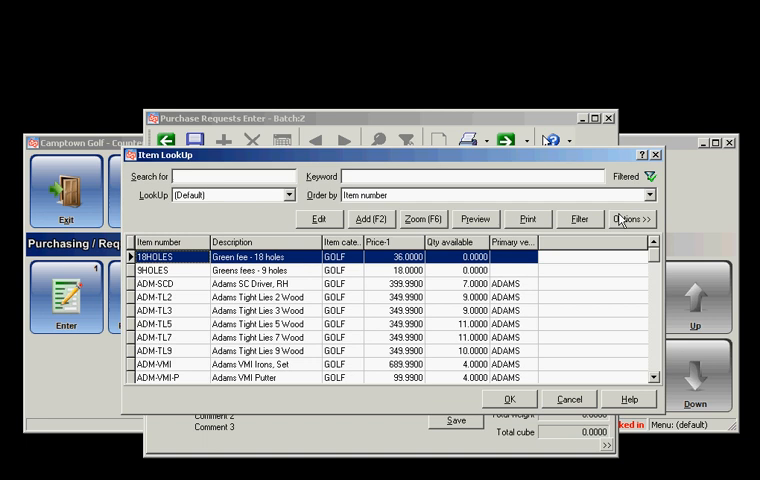
# Save the item lookup layout as the Default.
pyautogui.click(623, 218)
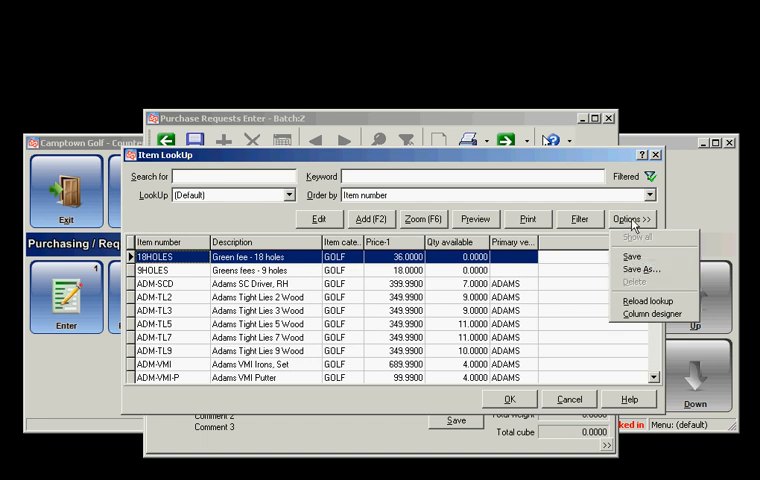
pyautogui.click(638, 268)
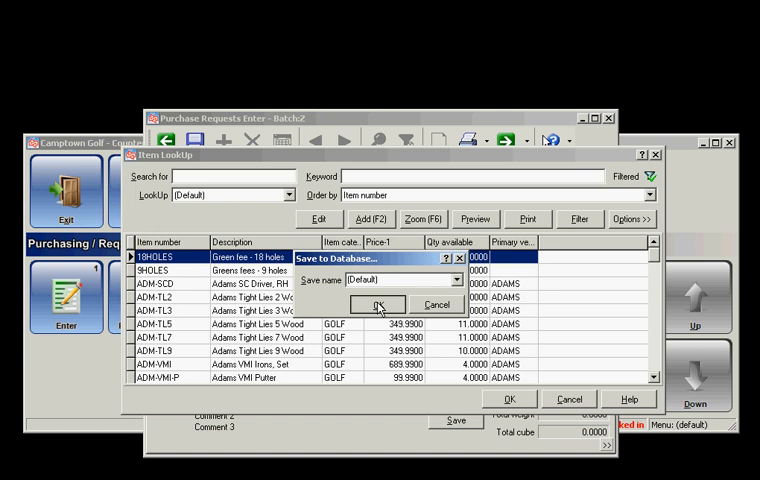
pyautogui.click(378, 304)
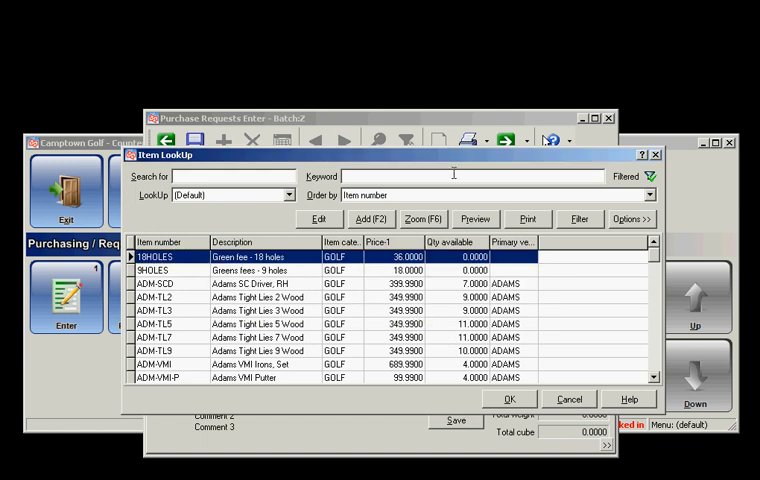
# Search 'call' to add CAL-BBB qty 4, then CAL-X12 qty 3.
pyautogui.write('call')
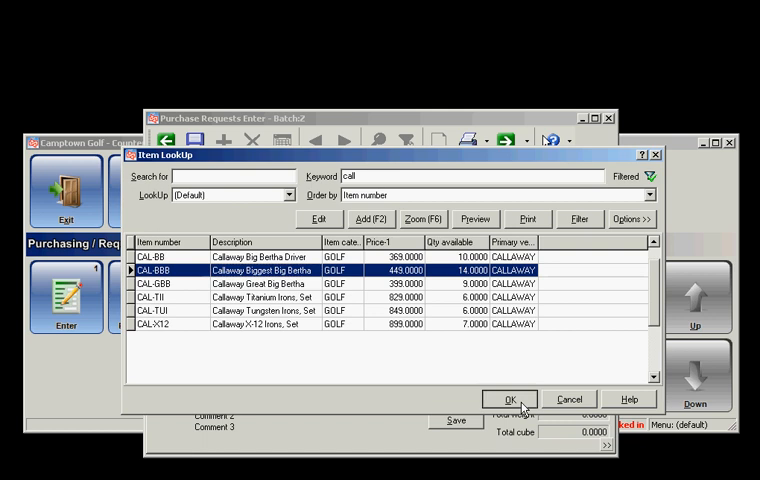
pyautogui.click(510, 399)
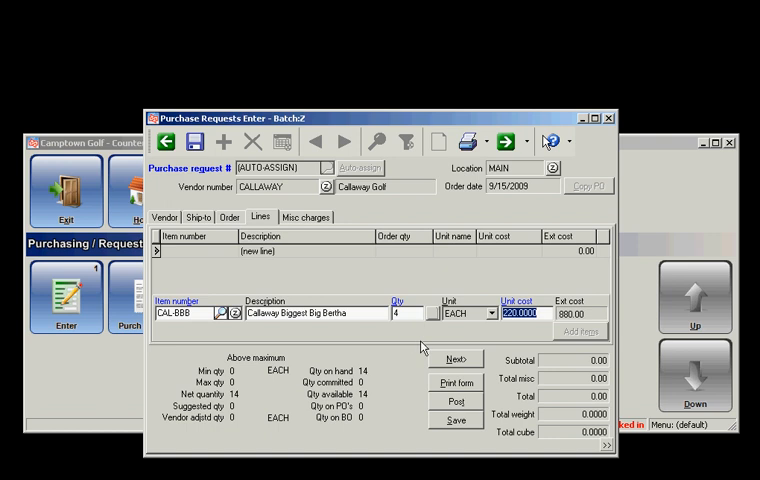
pyautogui.click(583, 327)
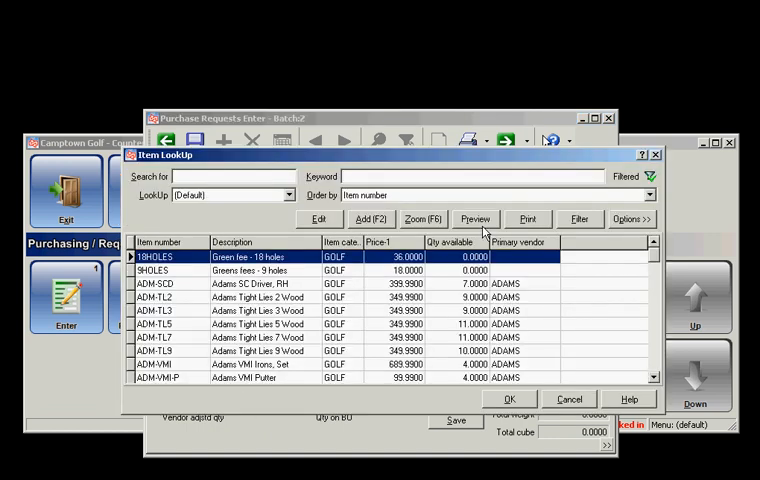
pyautogui.write('call')
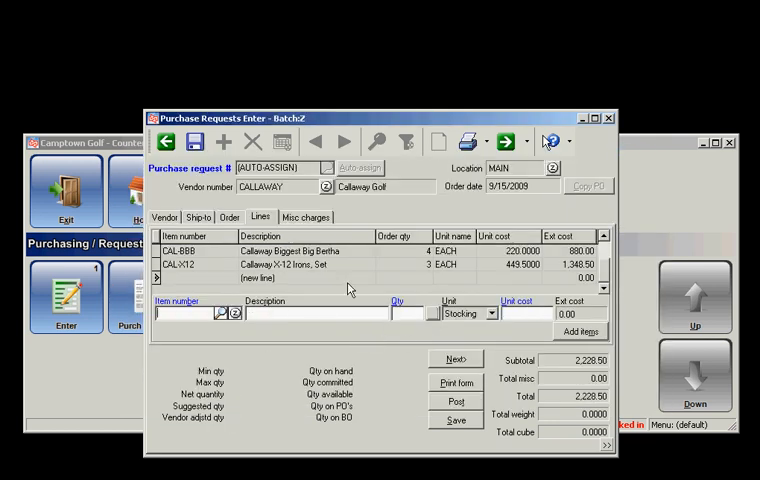
# Post purchase request 100022, declining the journal and purchase order form prompts.
pyautogui.click(306, 216)
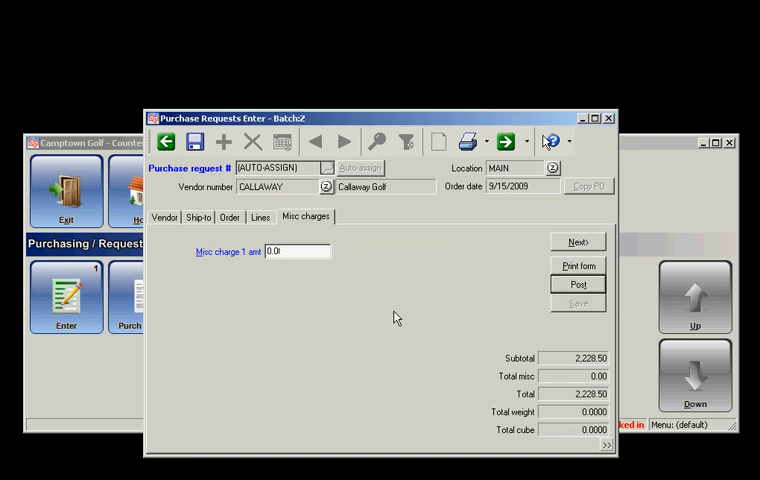
pyautogui.click(578, 284)
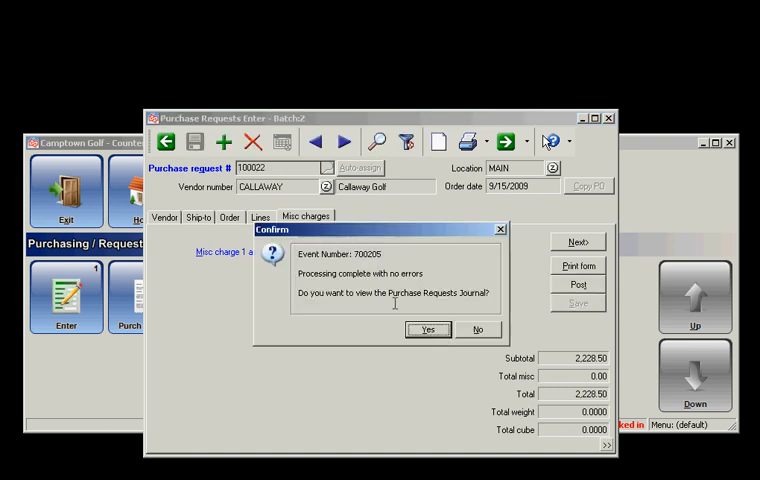
pyautogui.click(479, 329)
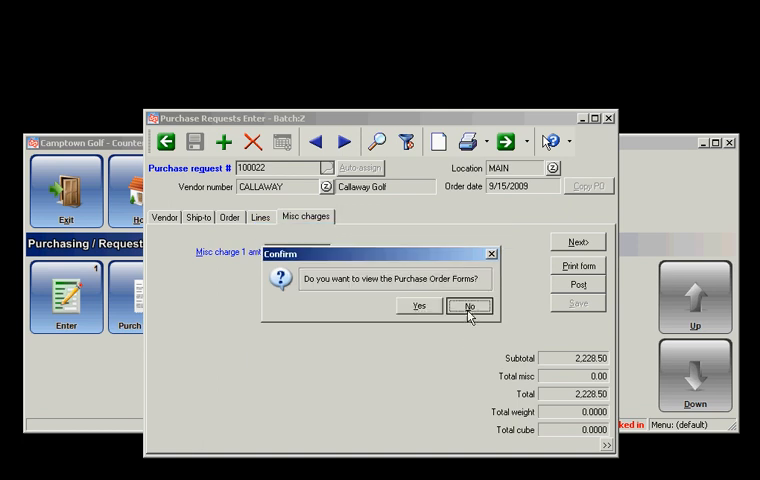
pyautogui.click(469, 306)
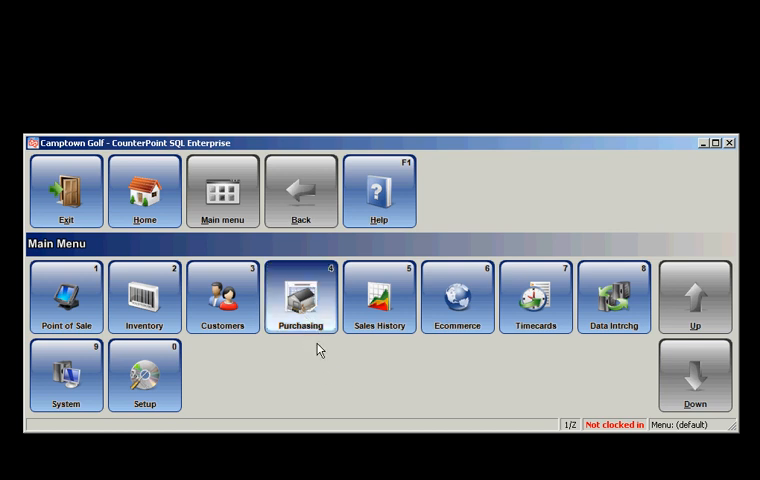
# Start a new receiving from Purchasing > Receivings > Enter.
pyautogui.click(301, 299)
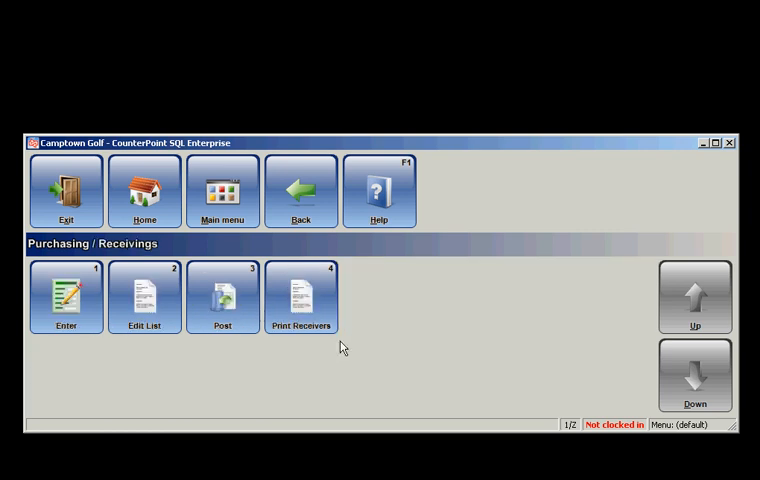
pyautogui.click(65, 300)
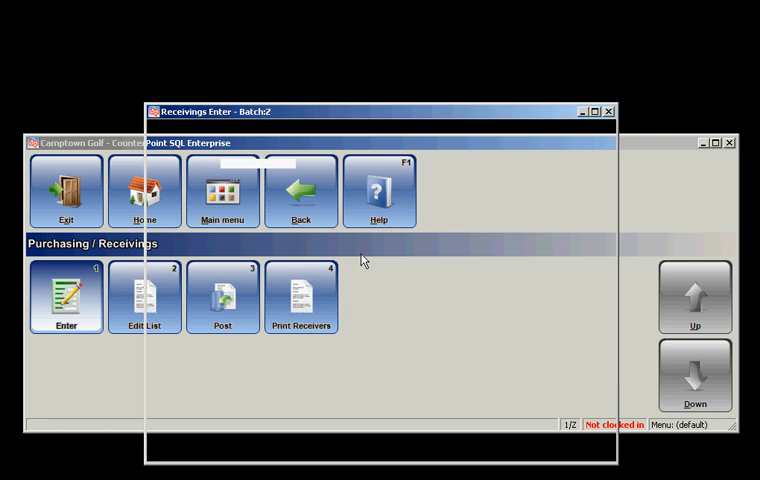
pyautogui.click(64, 300)
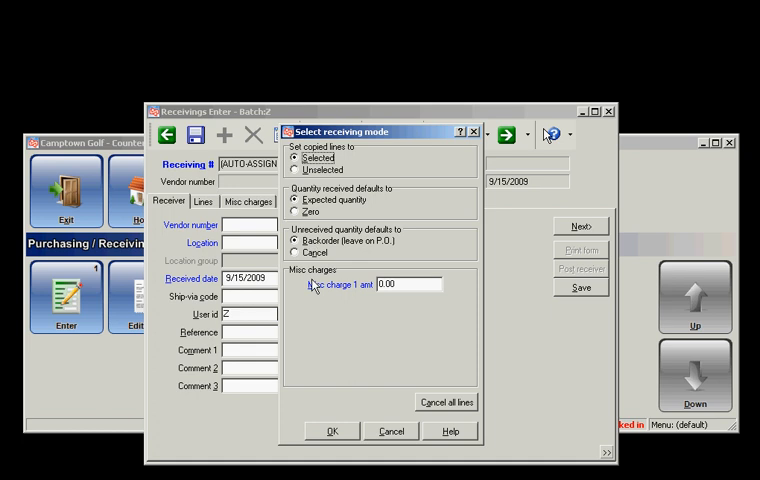
pyautogui.moveTo(337, 350)
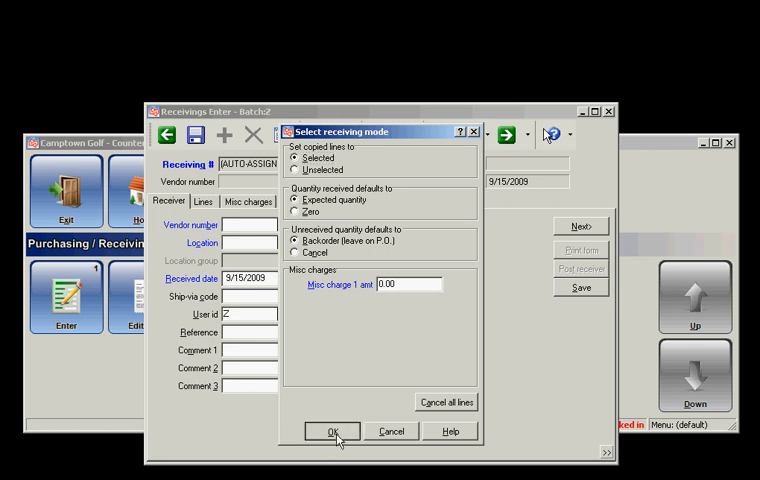
# Accept receiving mode Selected, Expected quantity, Backorder for the Callaway PO.
pyautogui.click(331, 431)
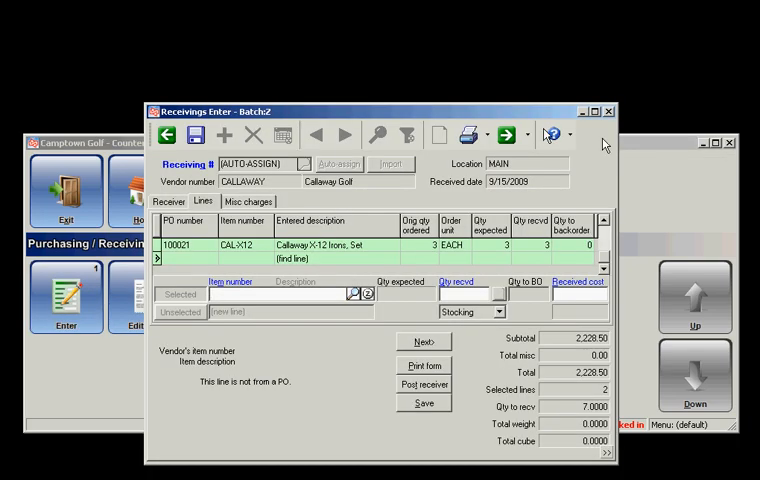
pyautogui.moveTo(365, 383)
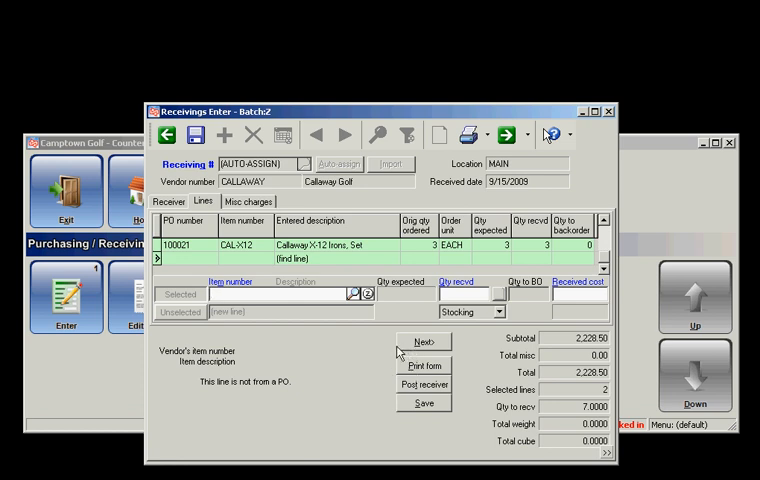
# Review PO 100021's seven copied units, then advance to Misc charges.
pyautogui.click(247, 201)
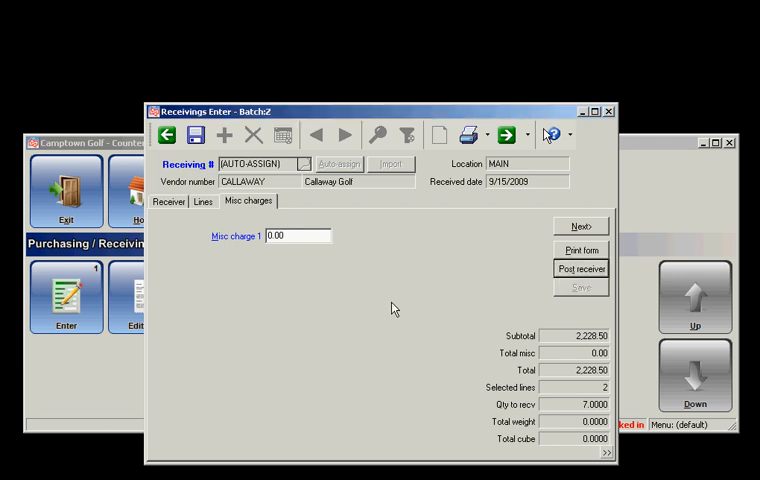
# Post receiving 100044 and decline viewing the Receivings Journal.
pyautogui.click(581, 268)
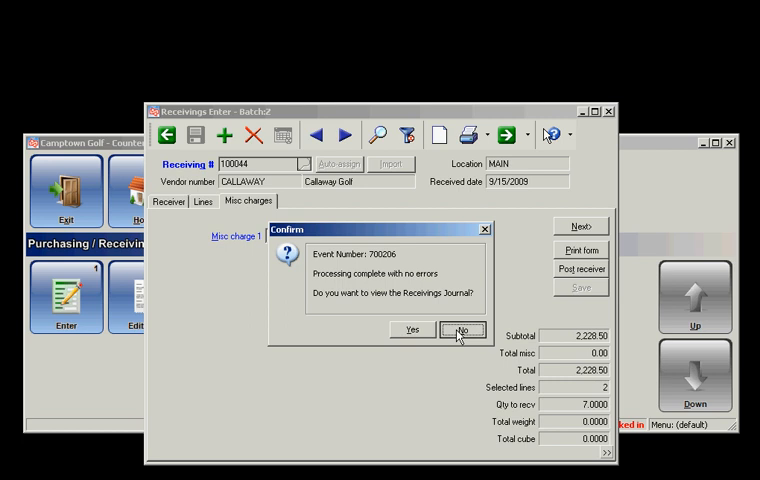
pyautogui.click(462, 330)
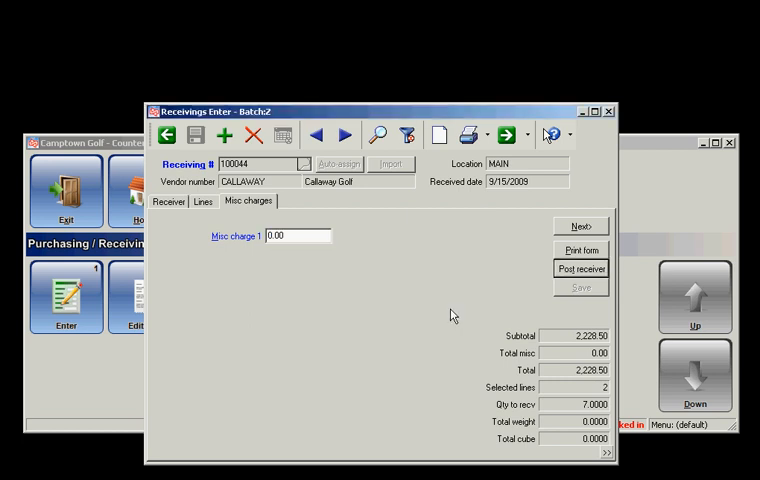